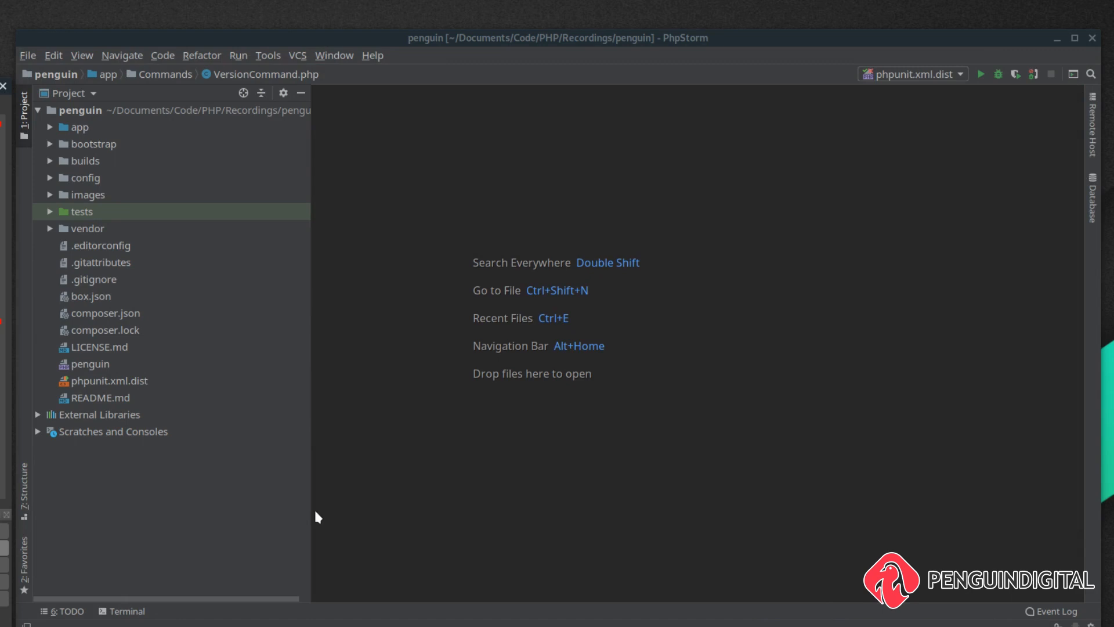
mouse_move(255, 552)
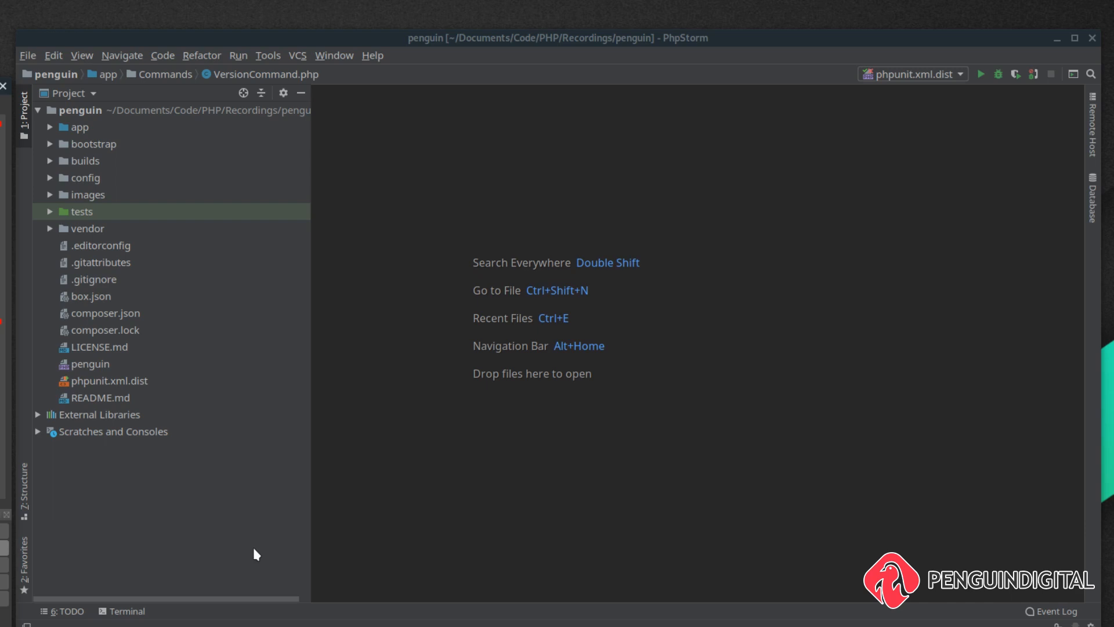
Expand the app folder to show the Commands classes
click(80, 126)
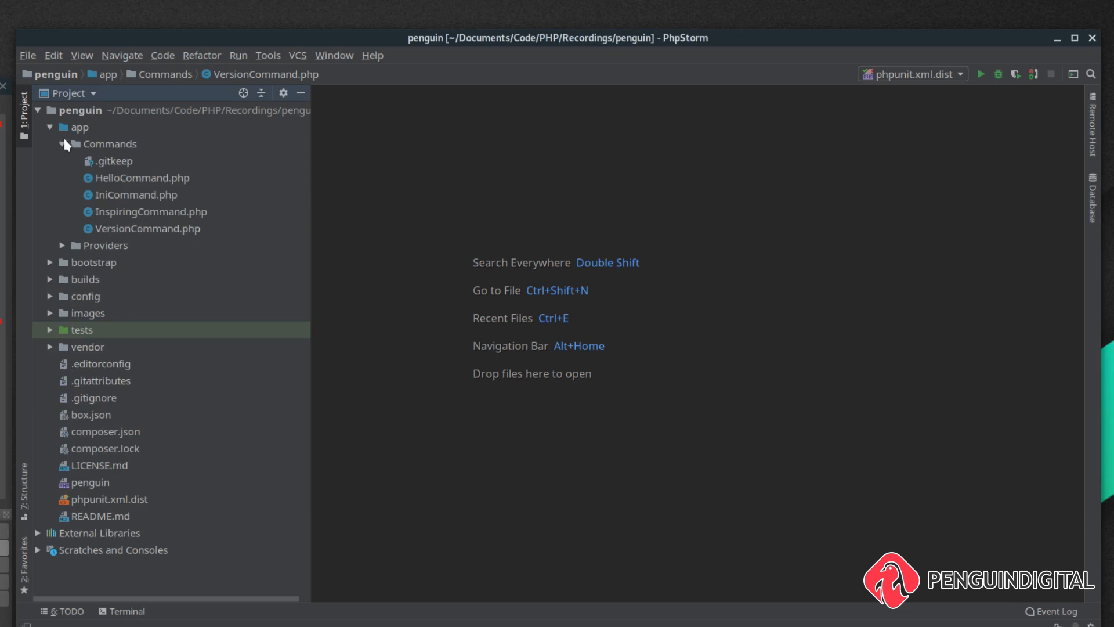
In IniCommand.php handle(), add $this->notify("PHP ini file", "Your PHP ini details are now displayed in the terminal", ) after shell_exec
double_click(137, 194)
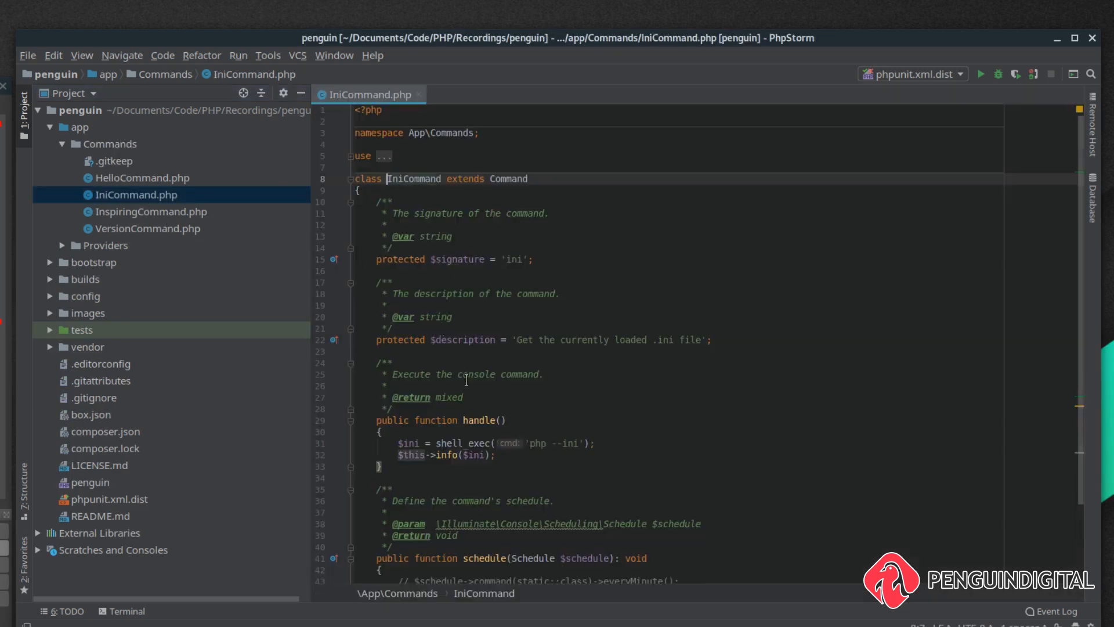
scroll(down, 3)
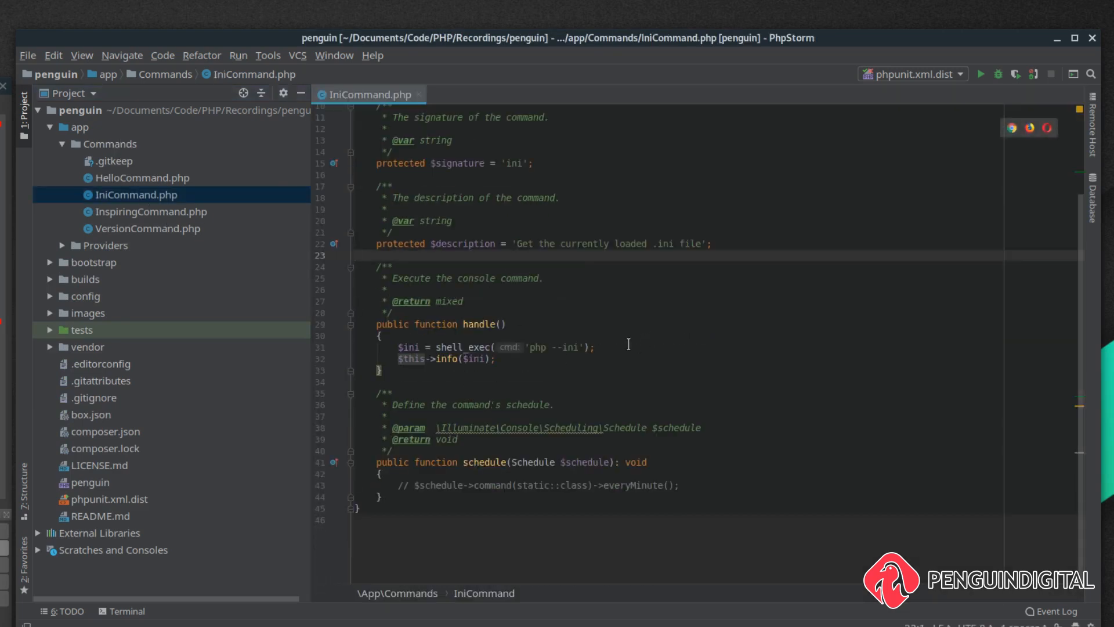
key(Enter)
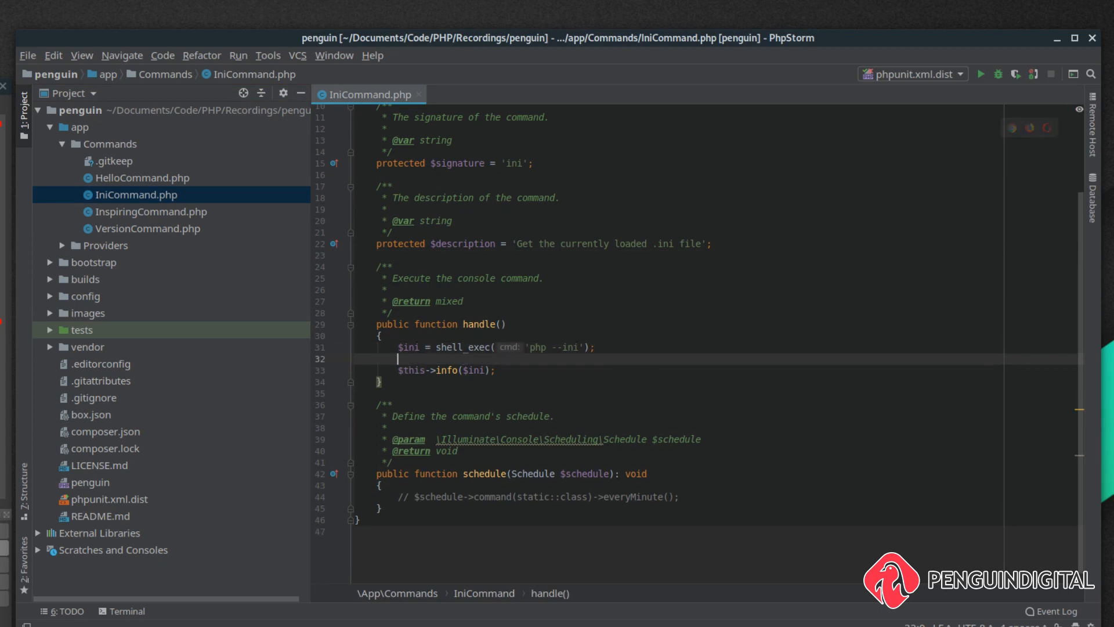
text($this->notify('');)
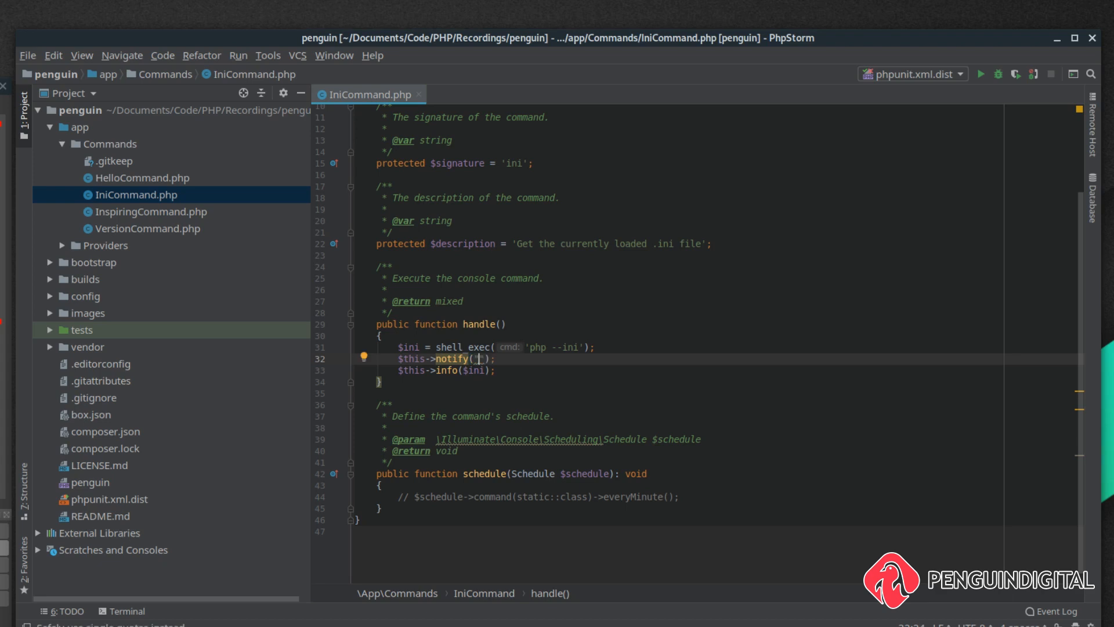
text("PHP ini file",)
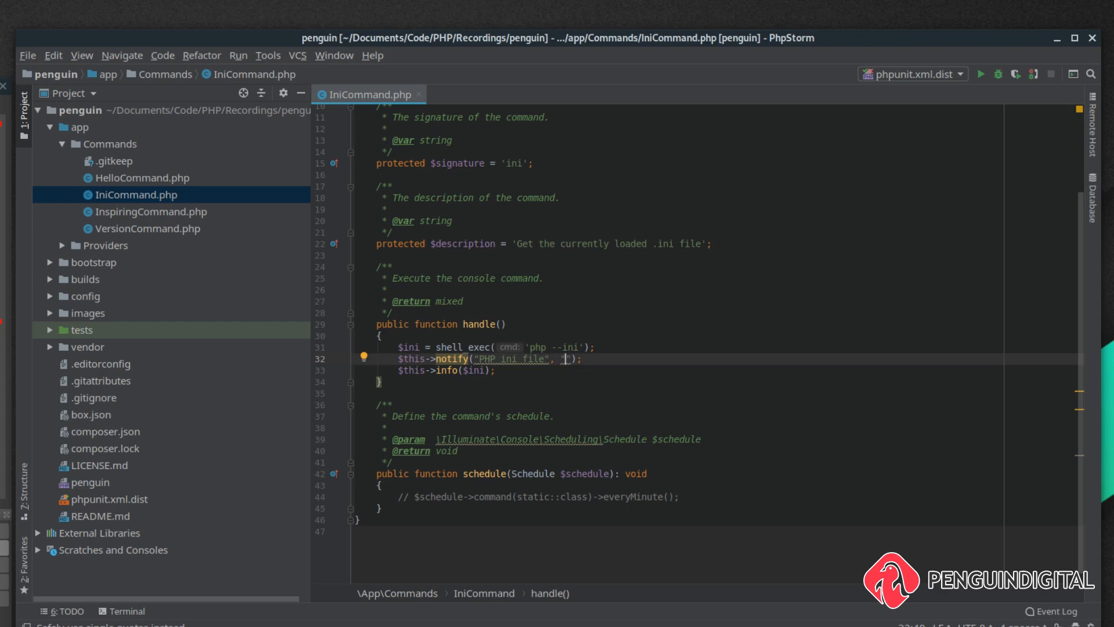
text(Your PHP ini detai)
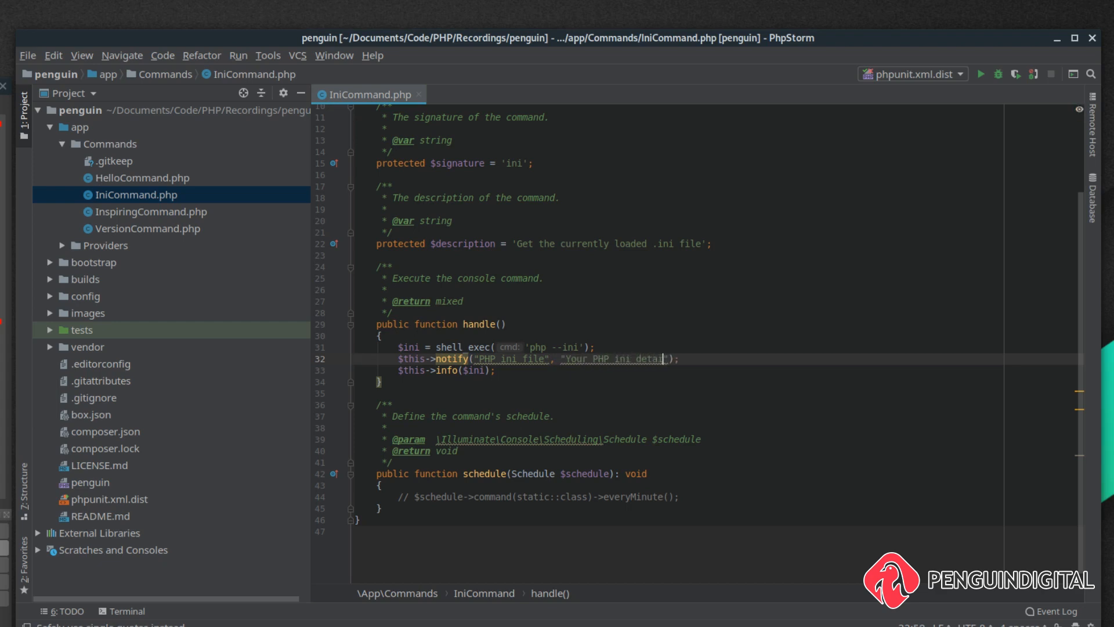
text(are now displayed in the terminal",)
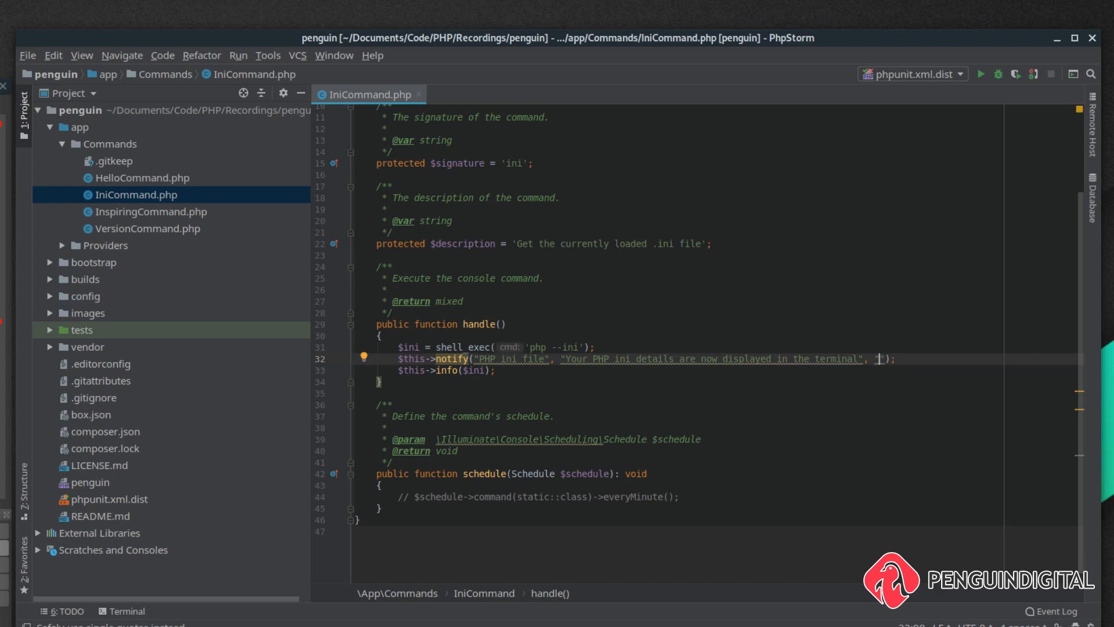
mouse_move(685, 358)
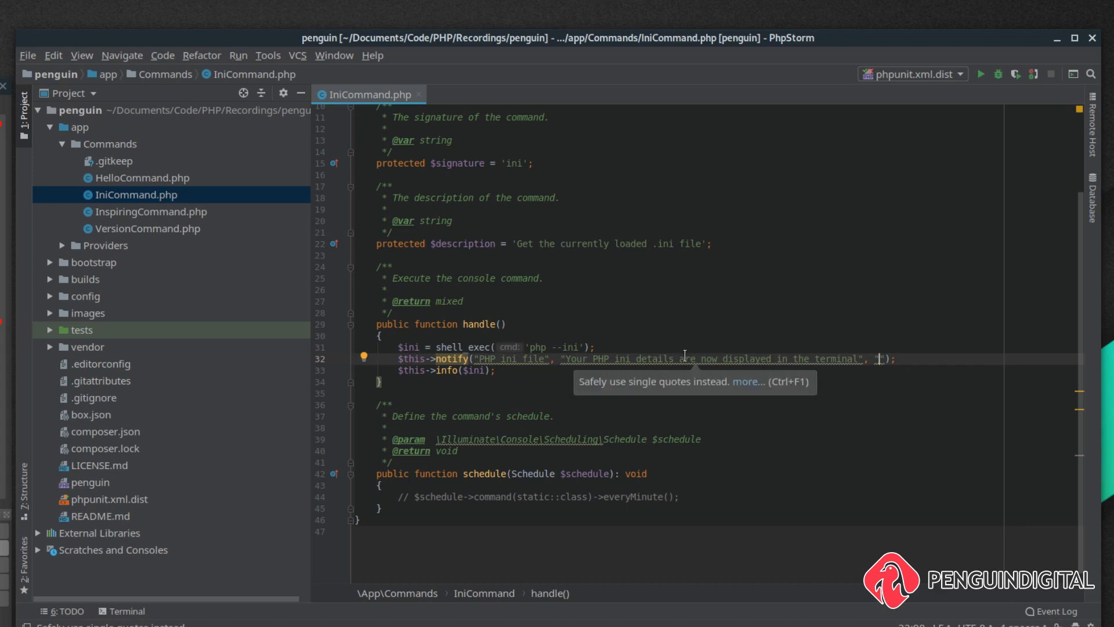
mouse_move(83, 127)
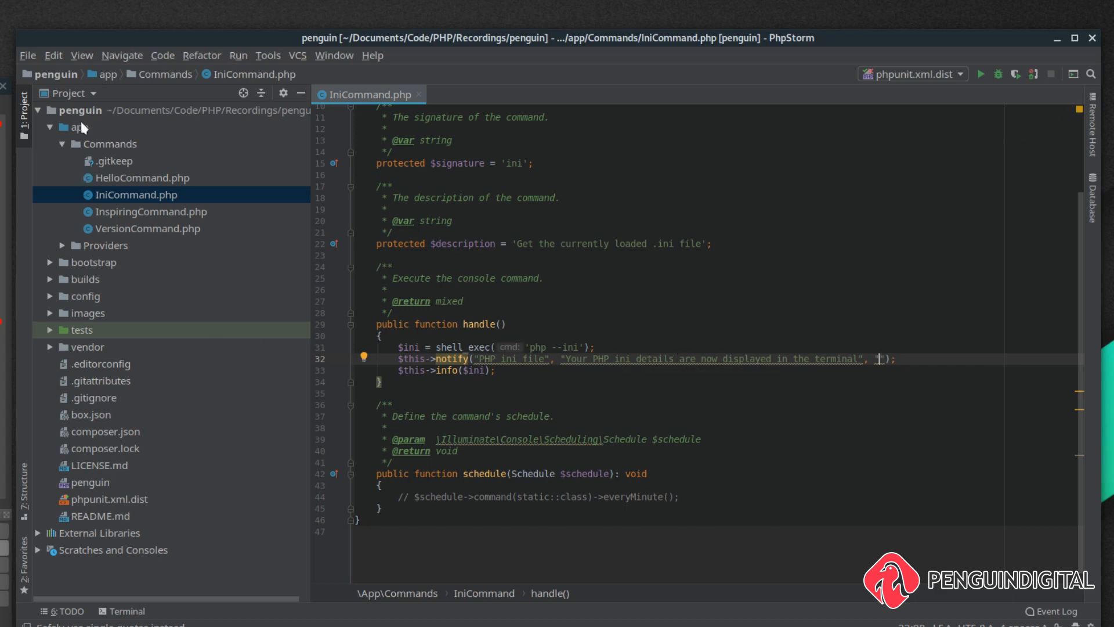
mouse_move(69, 325)
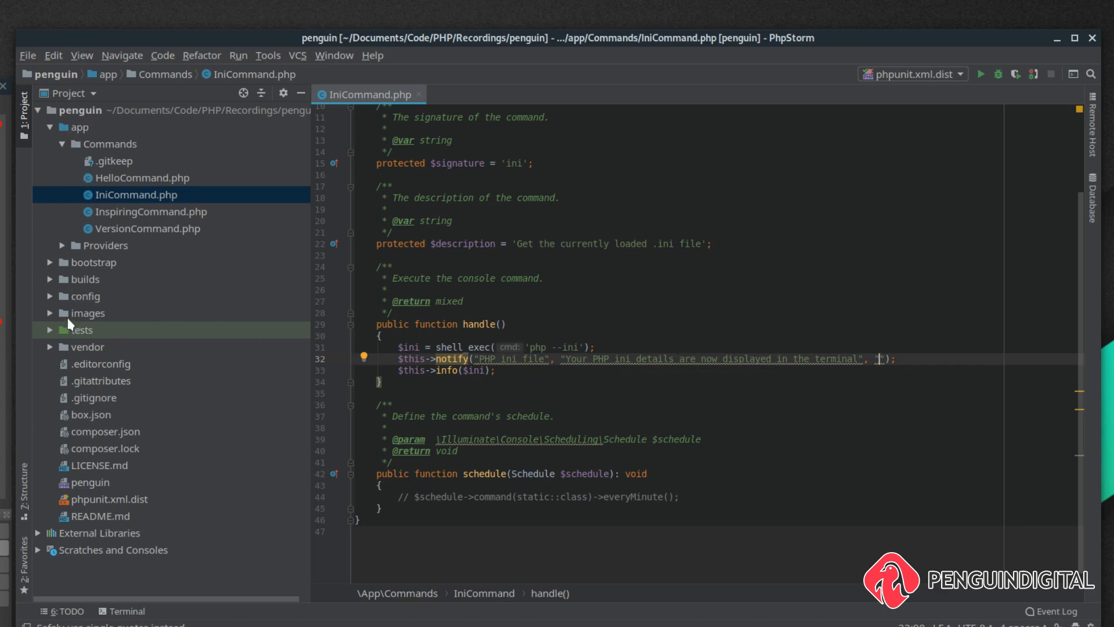
Pass "images/logo.png" as the notify call's third argument
click(50, 312)
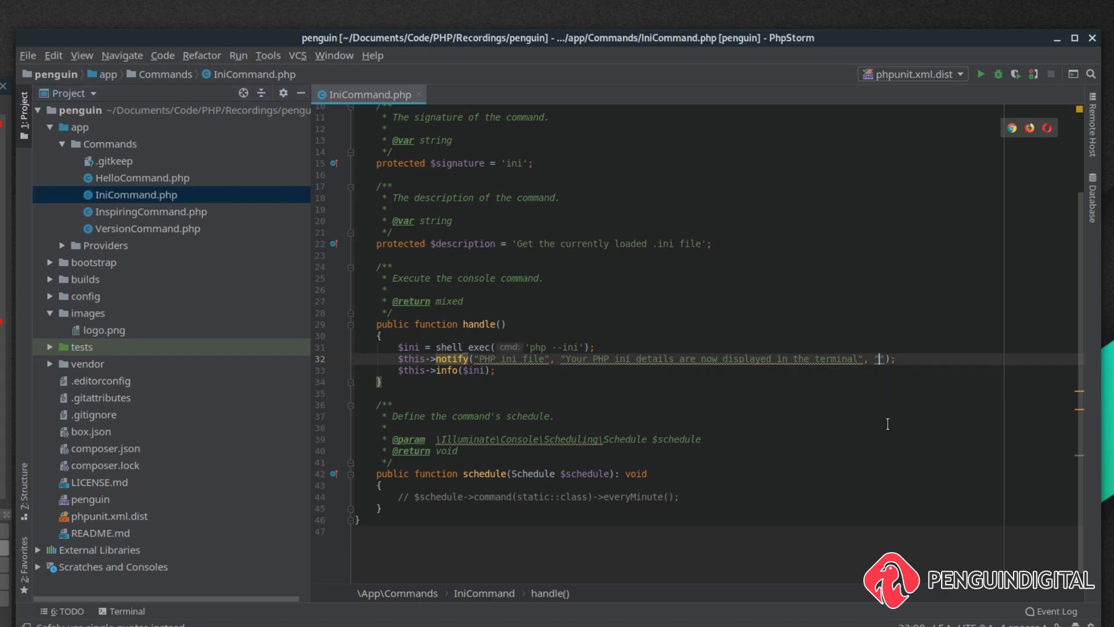
text("images/log")
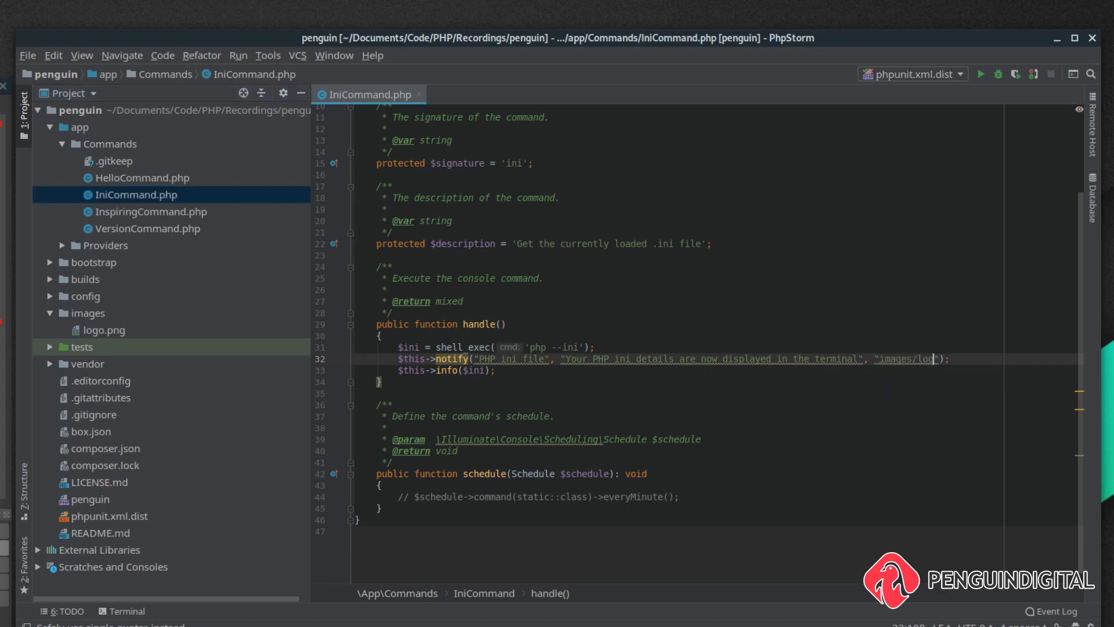
text(o.png)
text(php penguin ini)
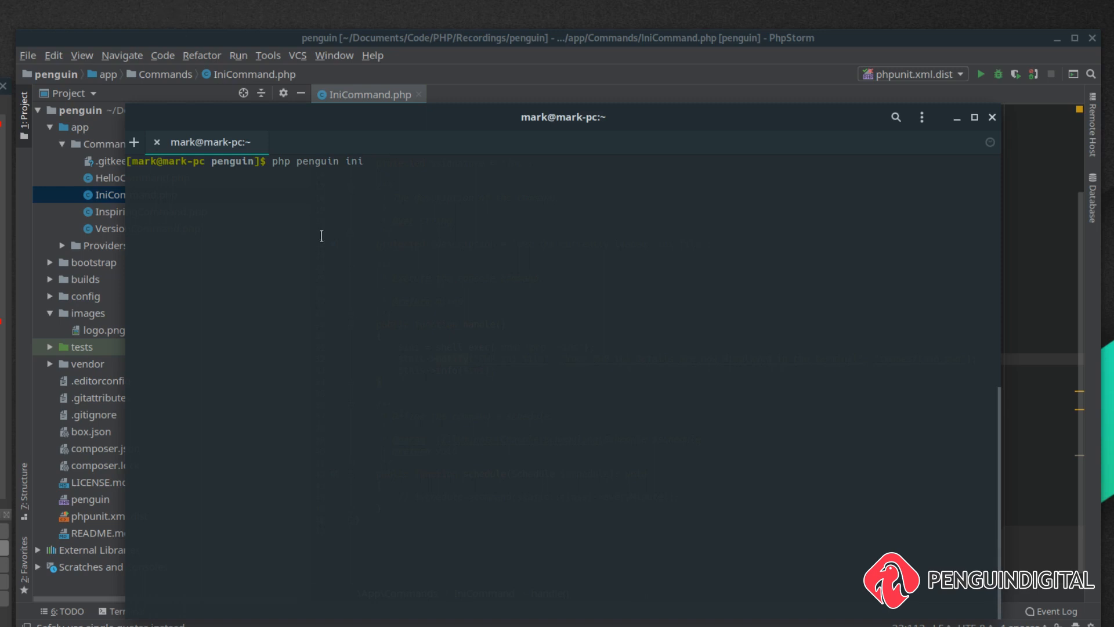
Run php penguin ini in the terminal and dismiss the PHP ini file notification
key(Return)
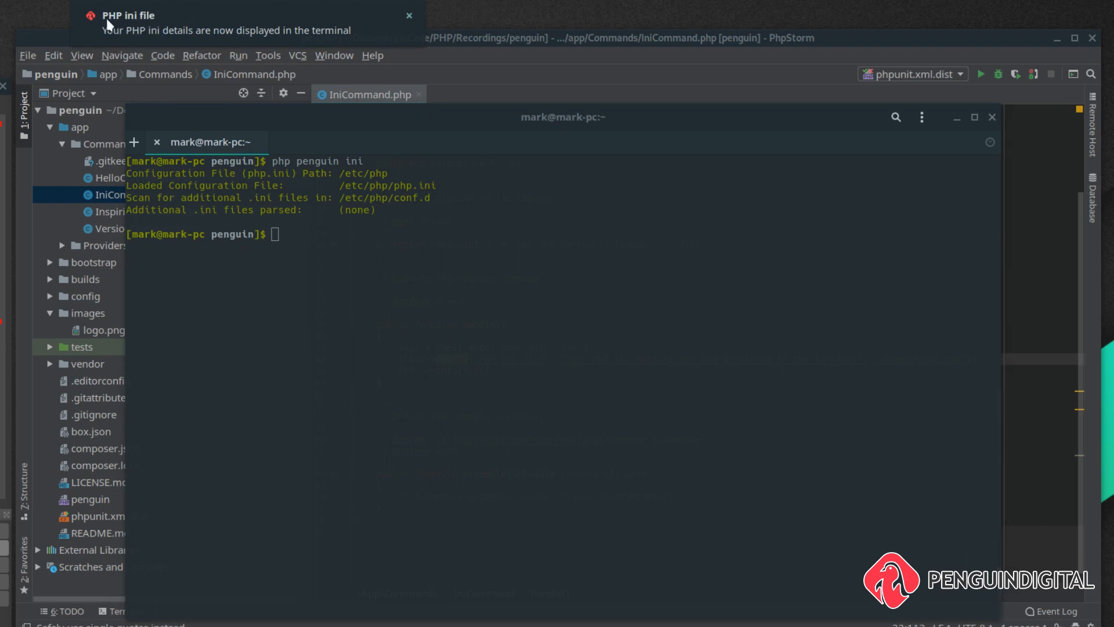
mouse_move(181, 38)
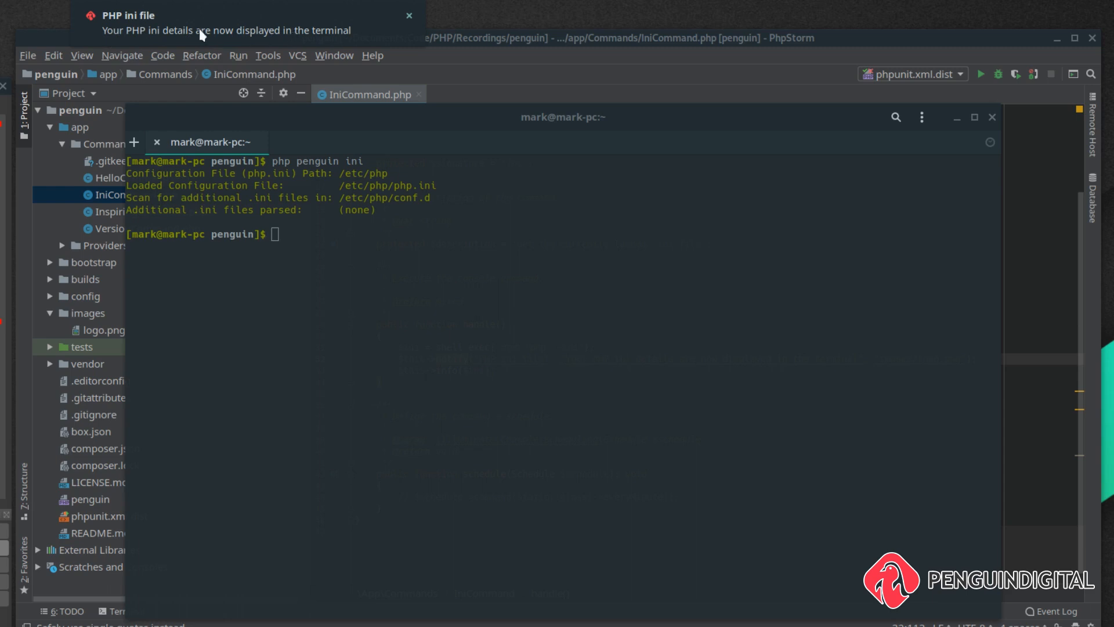
mouse_move(93, 24)
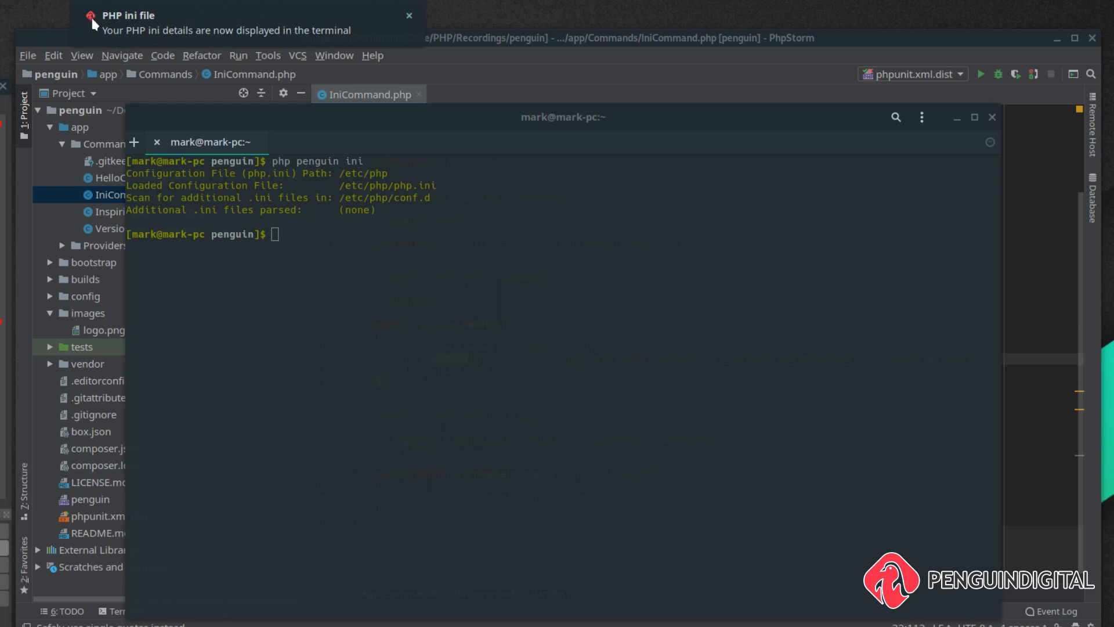
mouse_move(276, 30)
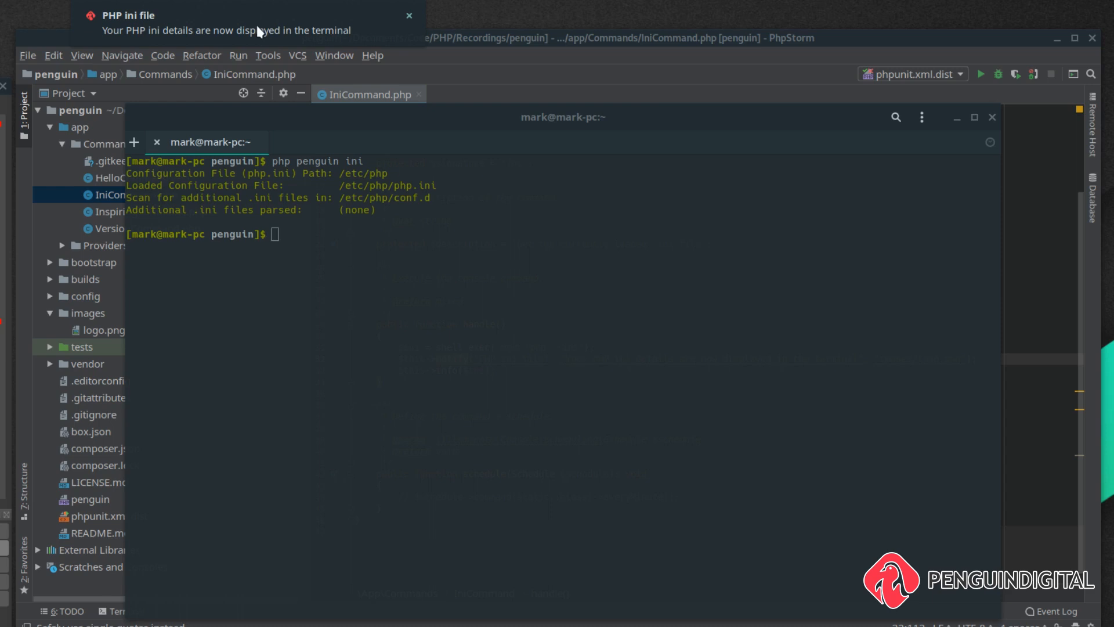
click(409, 15)
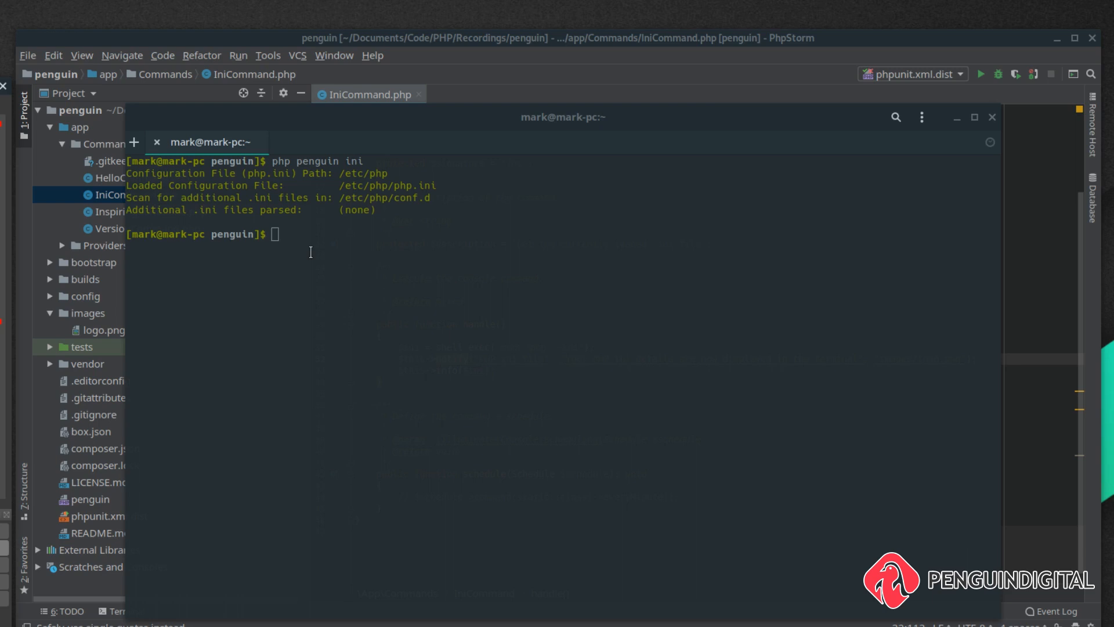
click(90, 413)
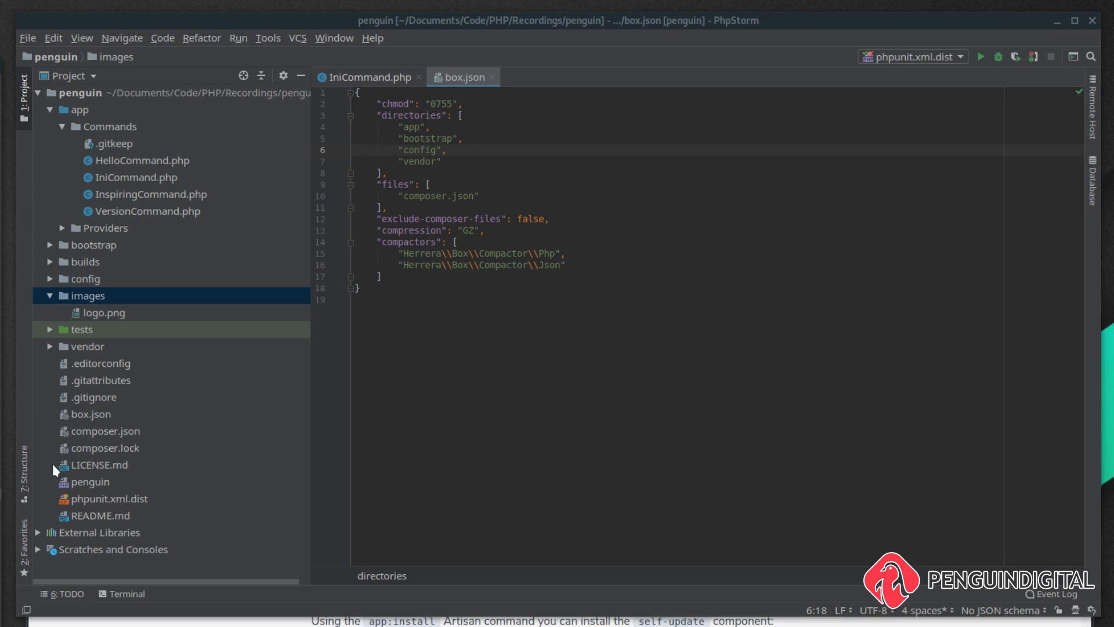
mouse_move(81, 306)
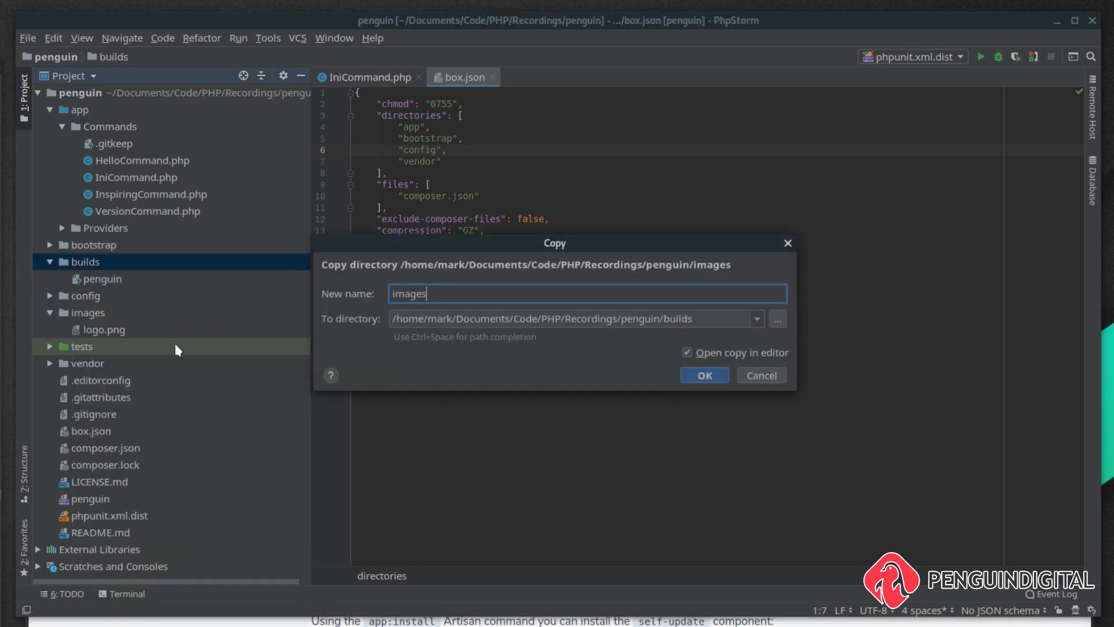
Confirm copying the images folder into builds
click(703, 375)
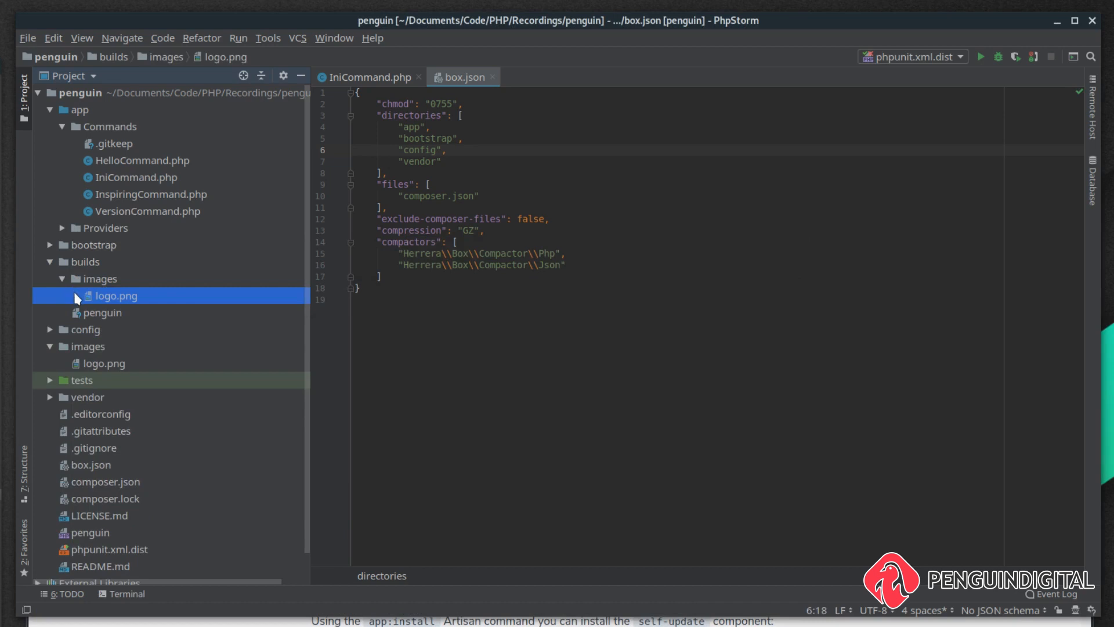
mouse_move(120, 290)
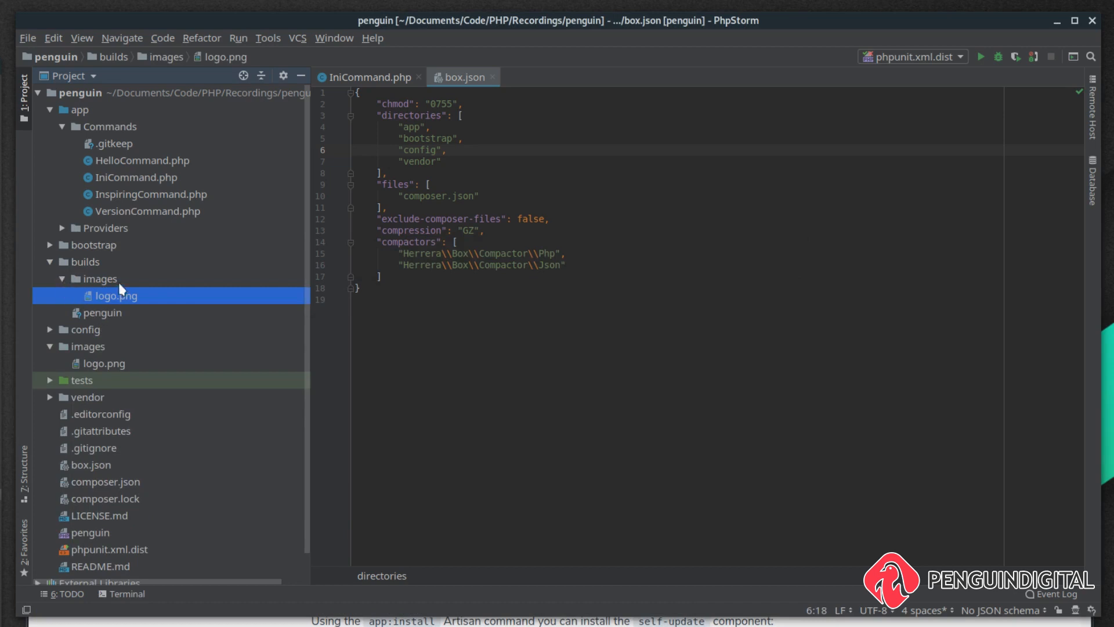
mouse_move(111, 304)
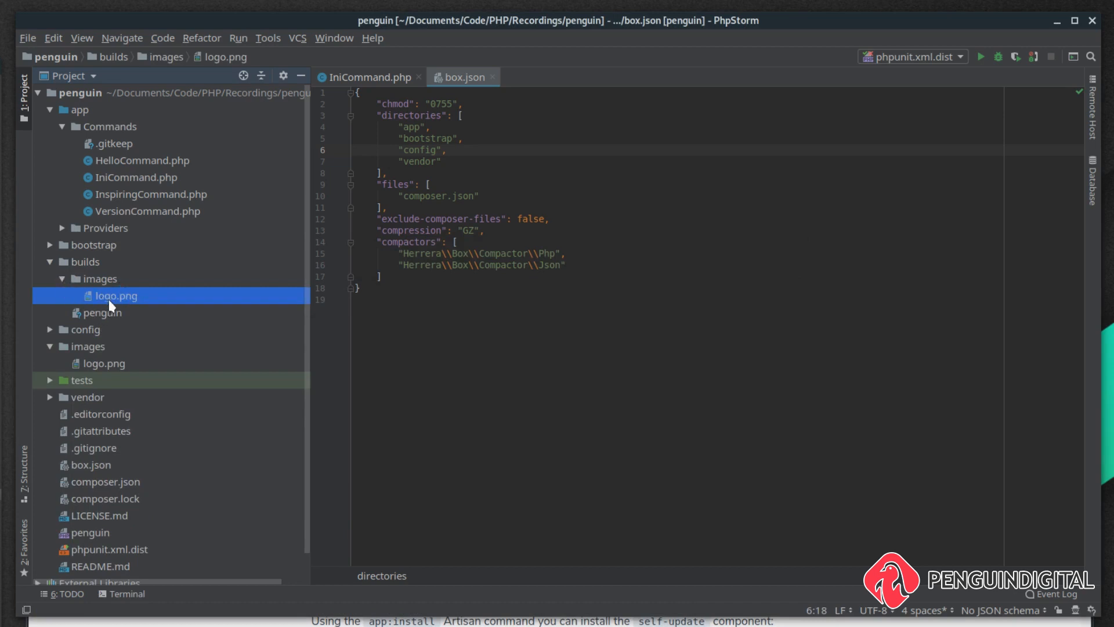